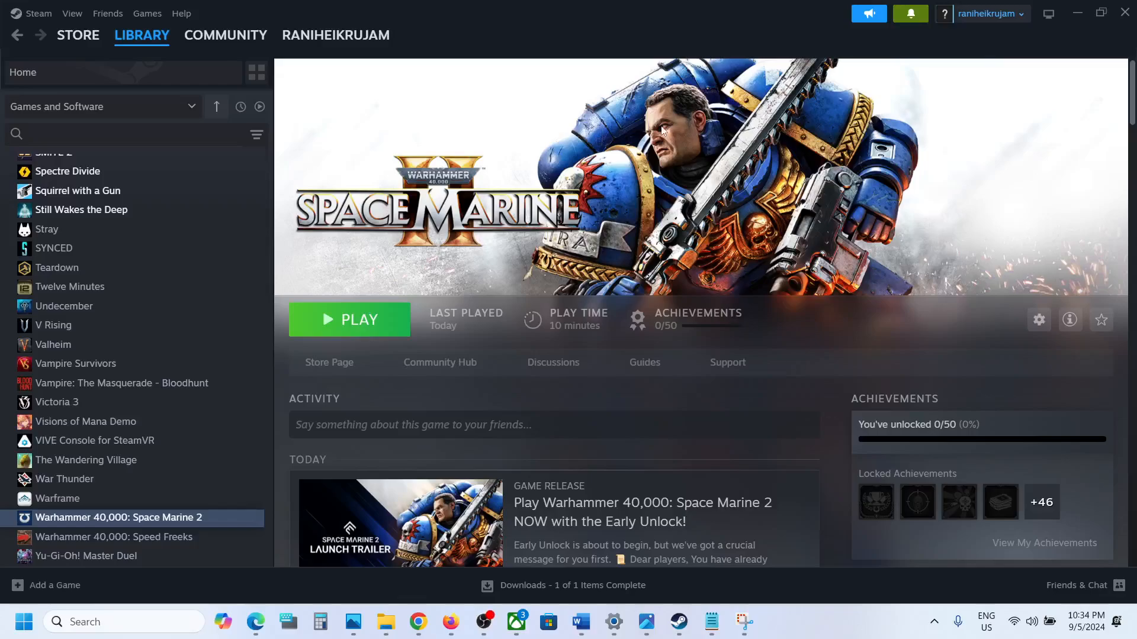
{"action": "mouse_move", "coordinate": [298, 357]}
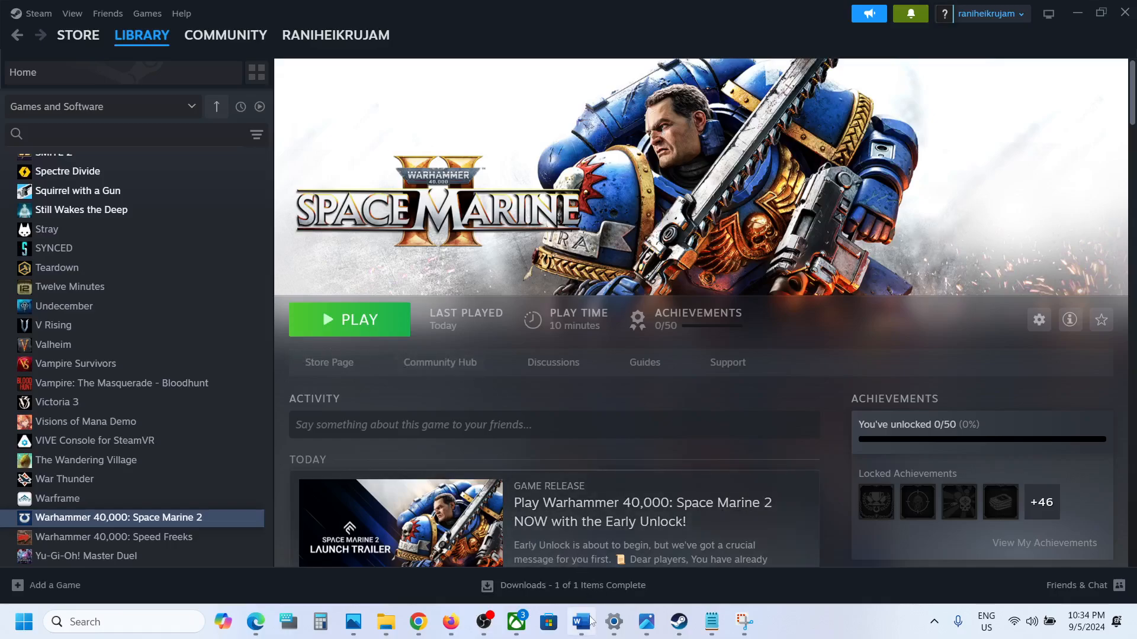
Step: Reach the Controller settings in the Steam properties of Space Marine 2
{"action": "left_click", "coordinate": [579, 622]}
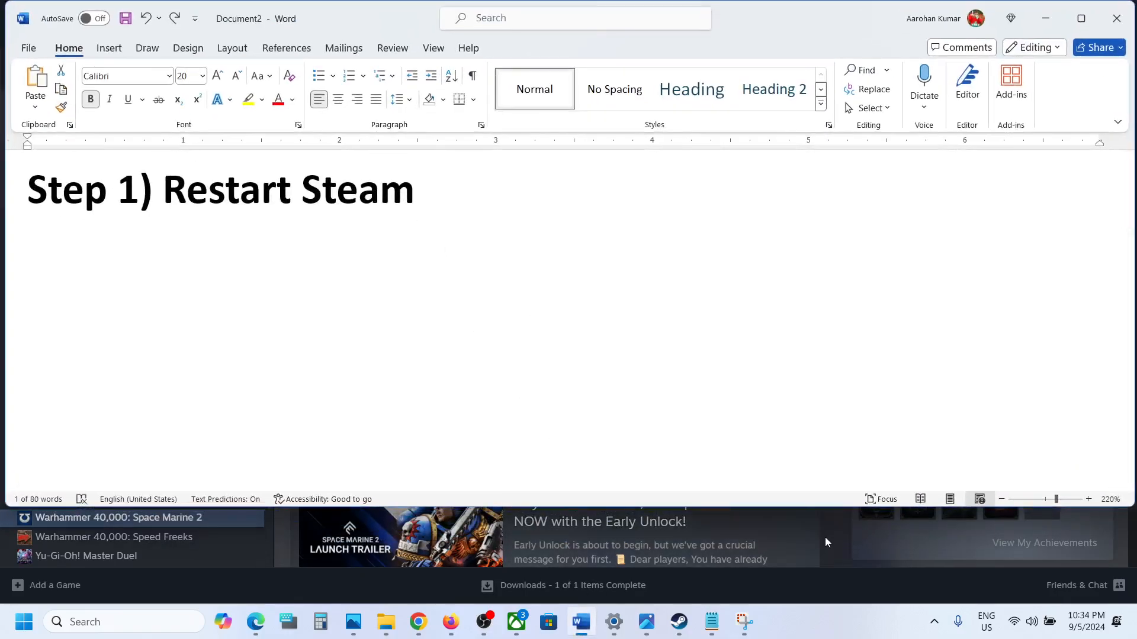
{"action": "left_click", "coordinate": [677, 621]}
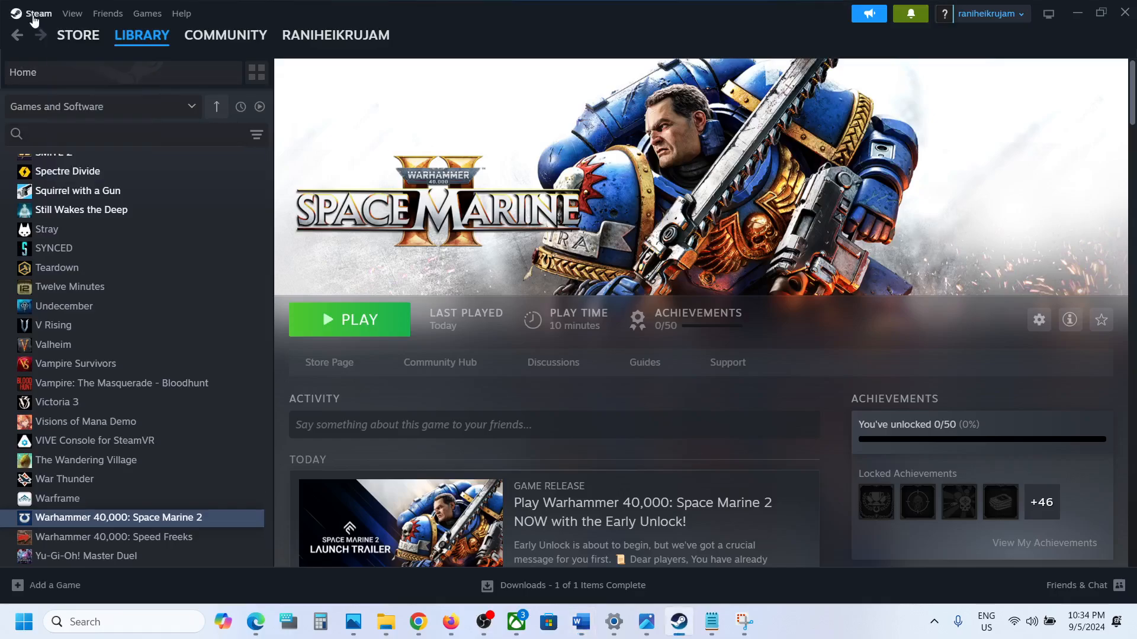
{"action": "left_click", "coordinate": [32, 13]}
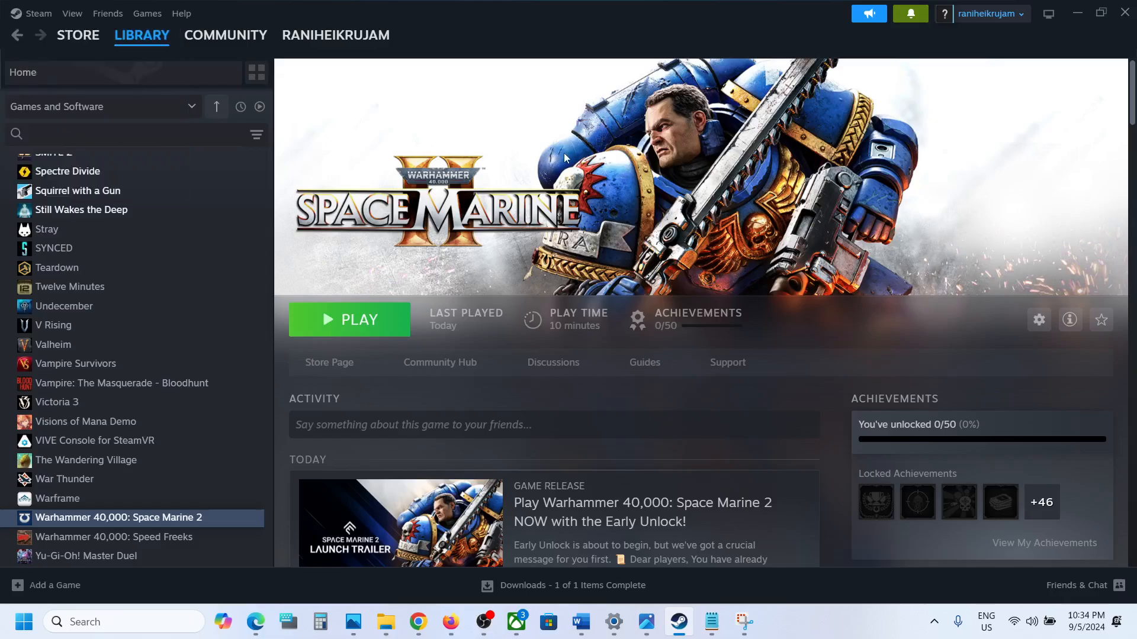
{"action": "mouse_move", "coordinate": [587, 611]}
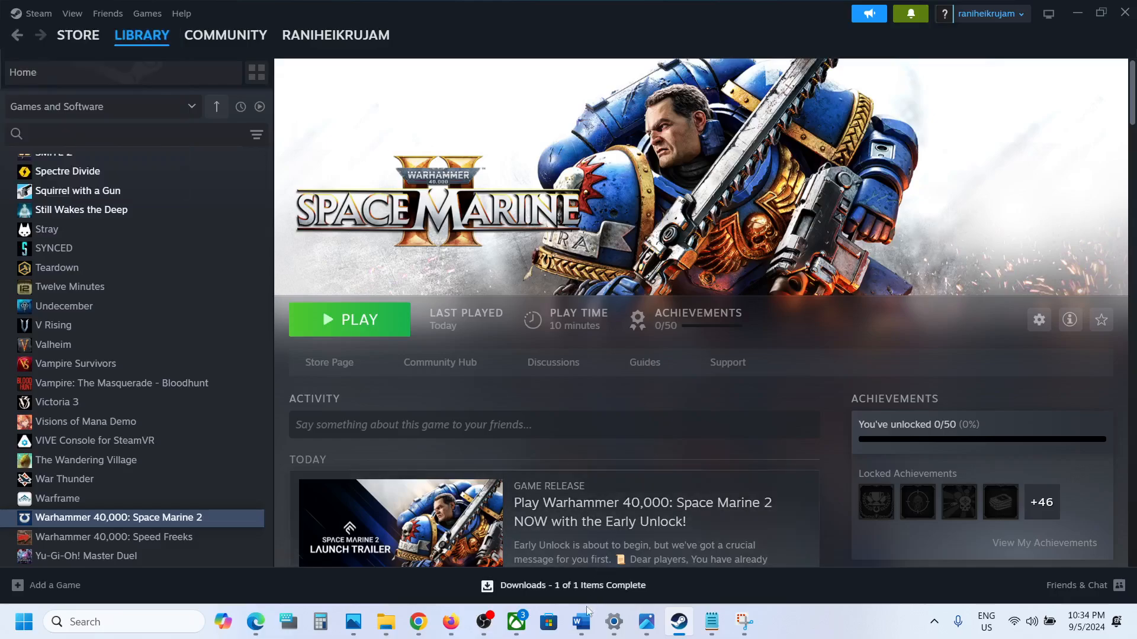
{"action": "left_click", "coordinate": [580, 621]}
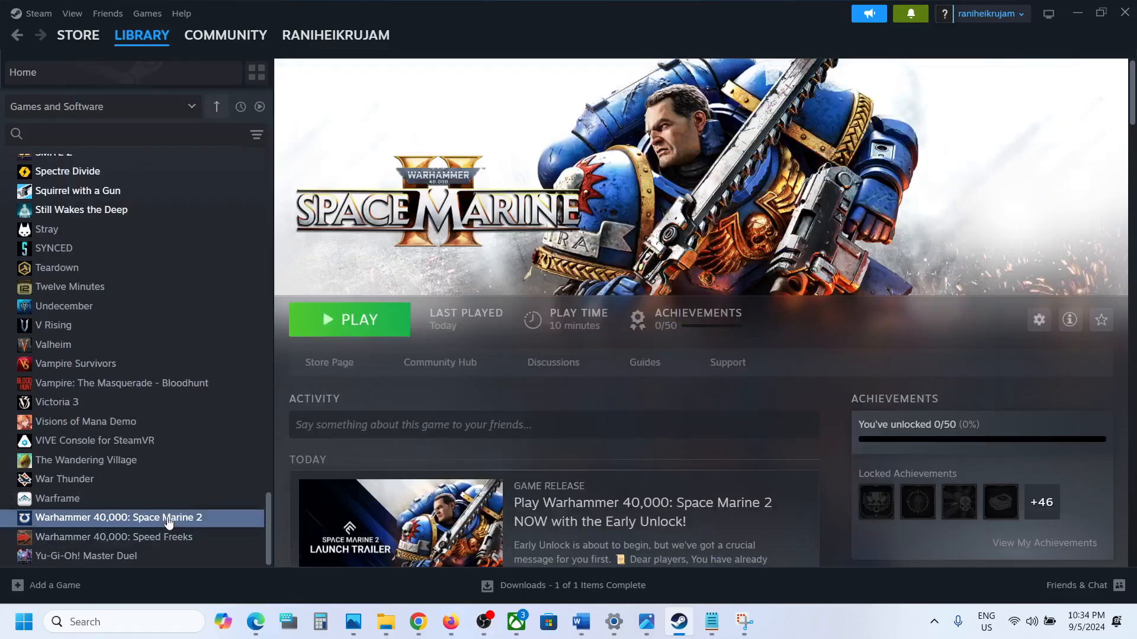
{"action": "left_click", "coordinate": [1038, 319]}
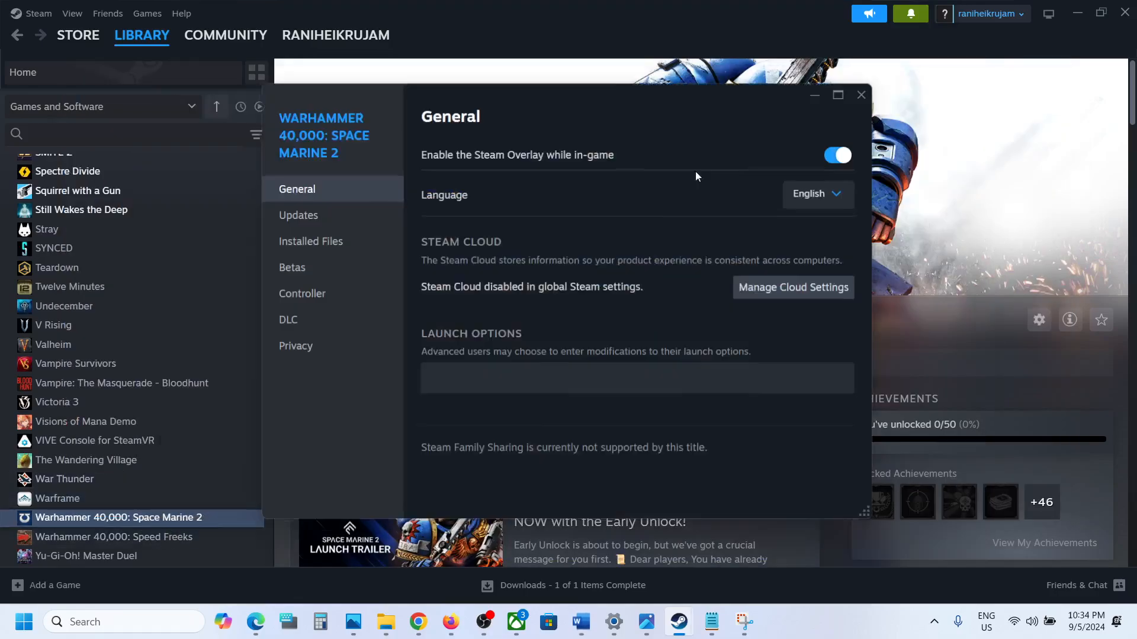
{"action": "left_click", "coordinate": [302, 293]}
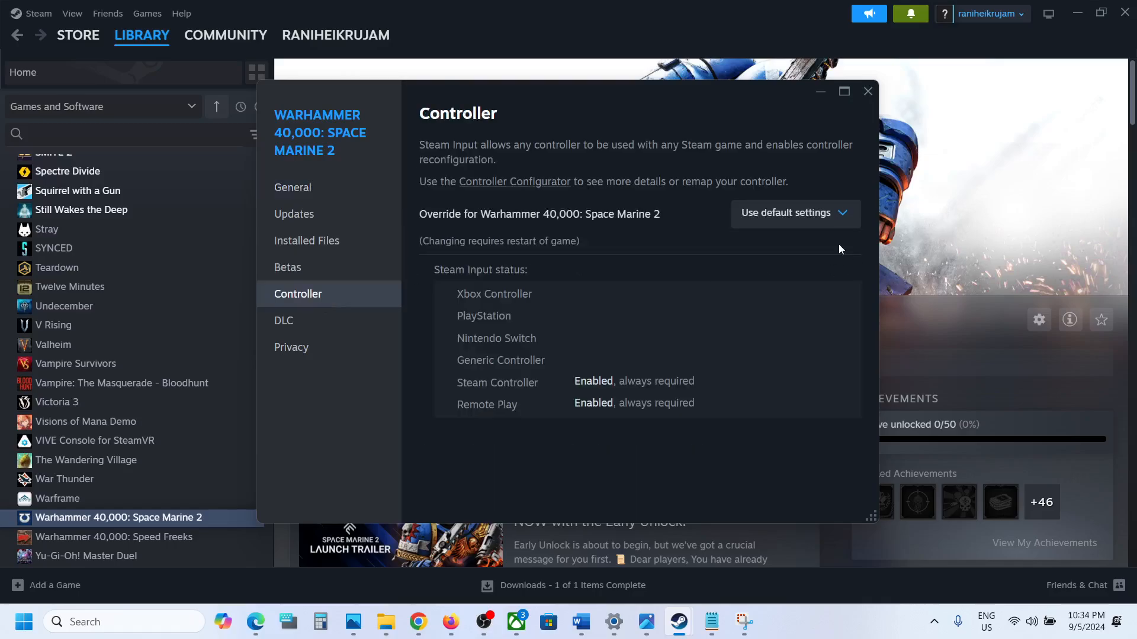
Step: Set the per-game override to Disable Steam Input and close the properties
{"action": "left_click", "coordinate": [794, 212]}
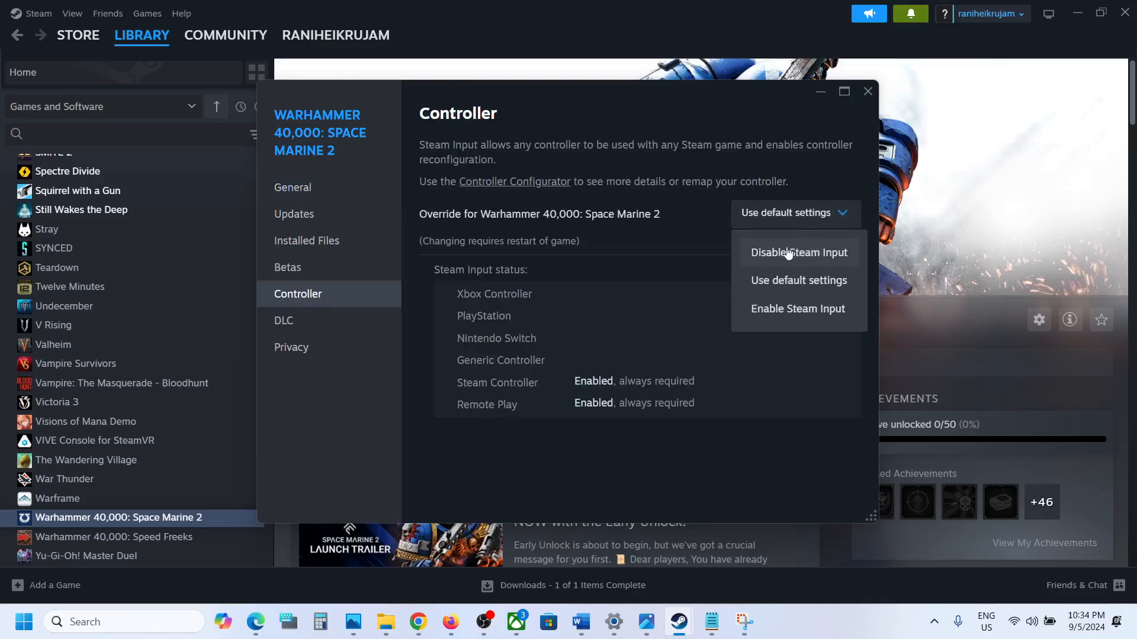
{"action": "left_click", "coordinate": [799, 252]}
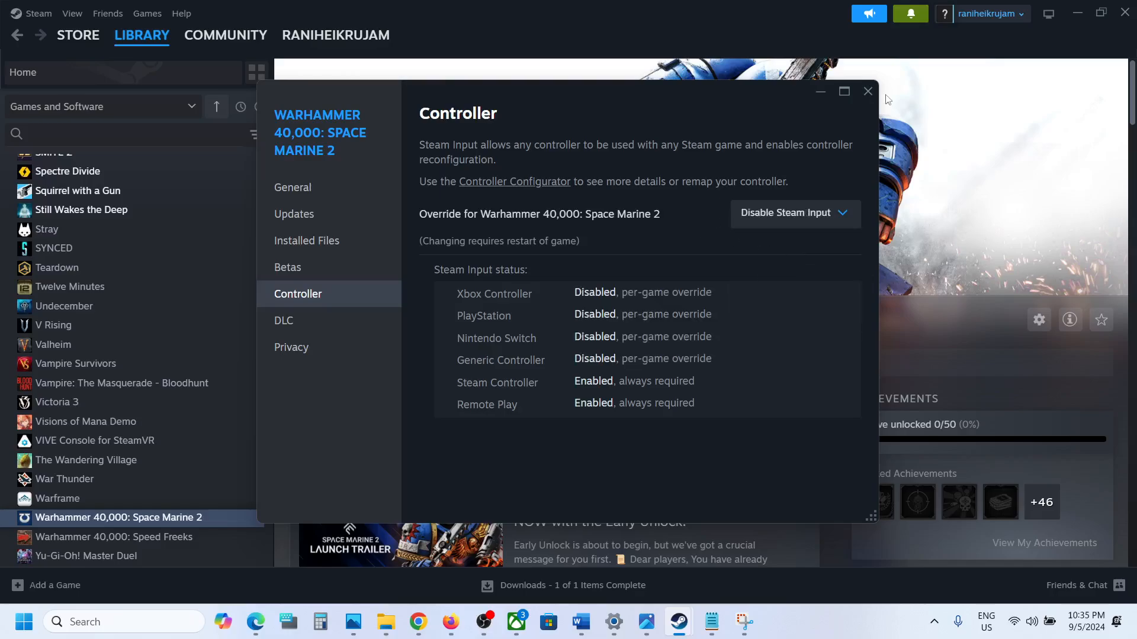
{"action": "left_click", "coordinate": [867, 91]}
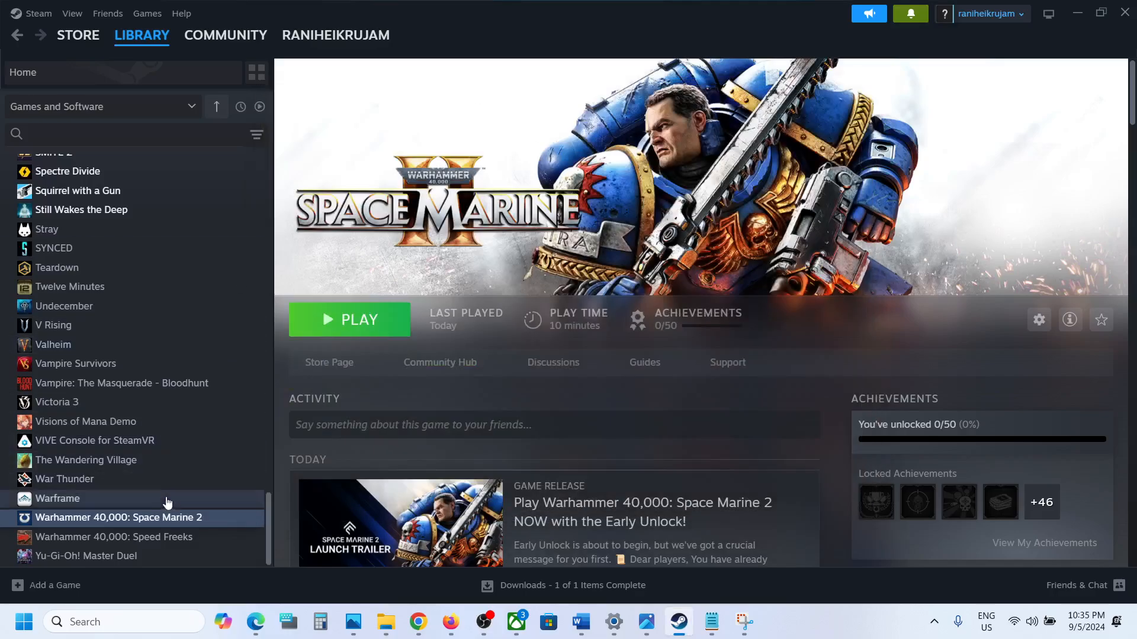
Step: Review the Disabled override in Controller settings again, then go back to the notes
{"action": "left_click", "coordinate": [1038, 320]}
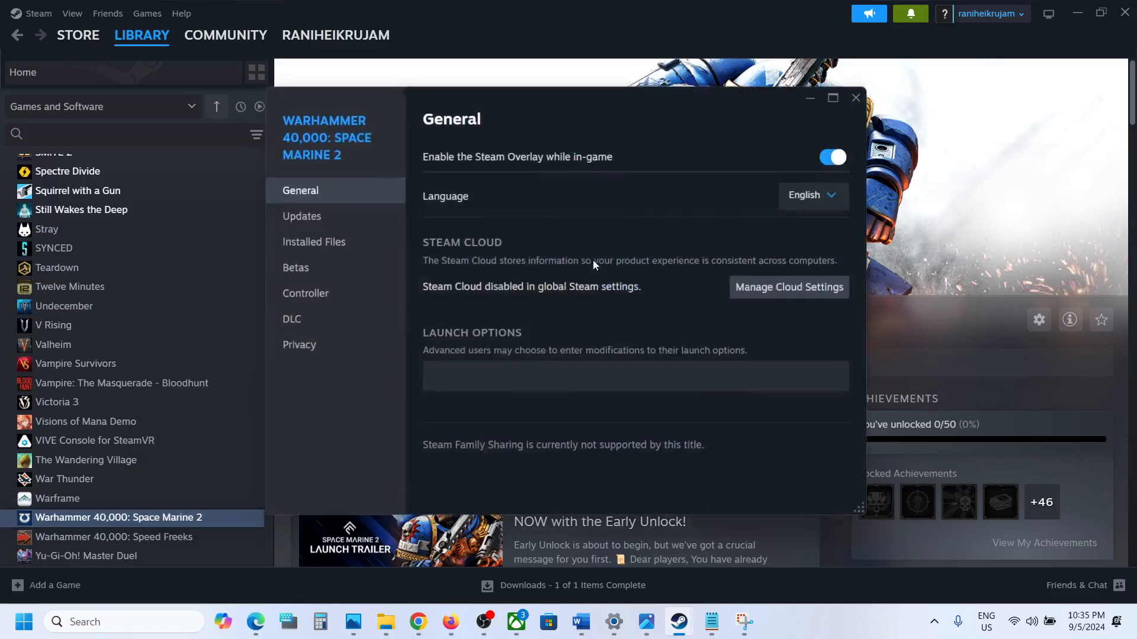
{"action": "left_click", "coordinate": [305, 292]}
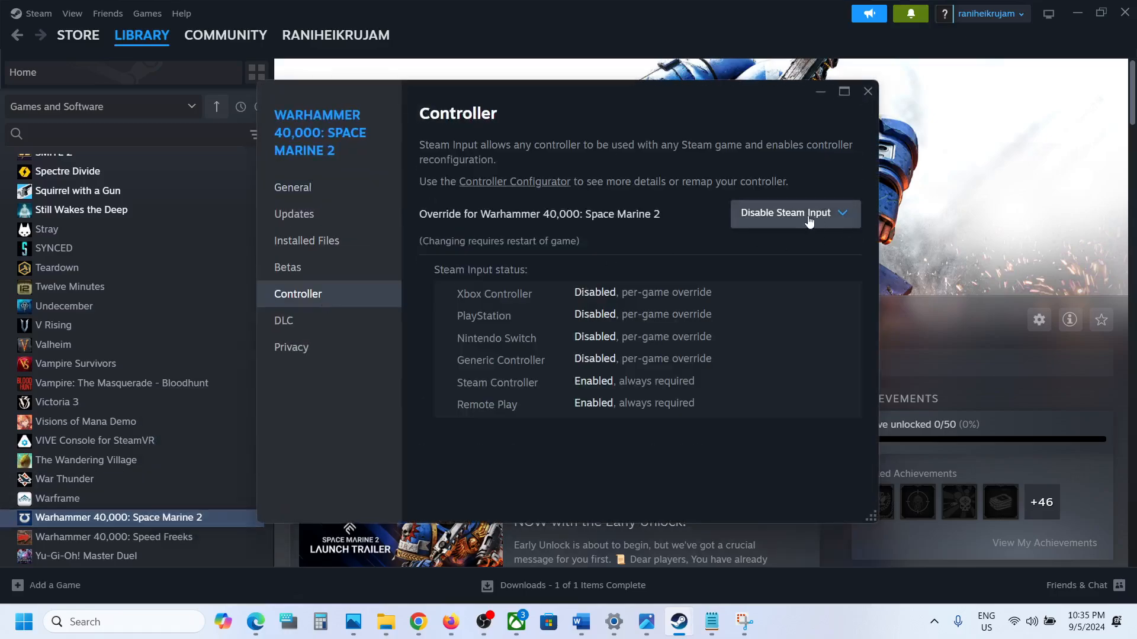
{"action": "left_click", "coordinate": [793, 213]}
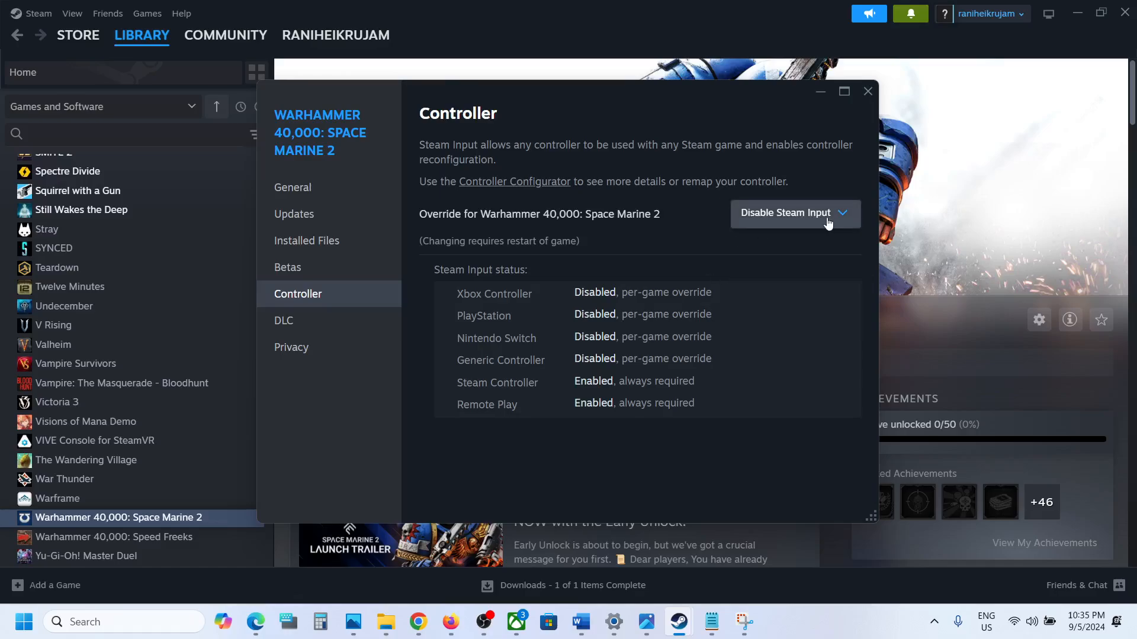
{"action": "left_click", "coordinate": [794, 211]}
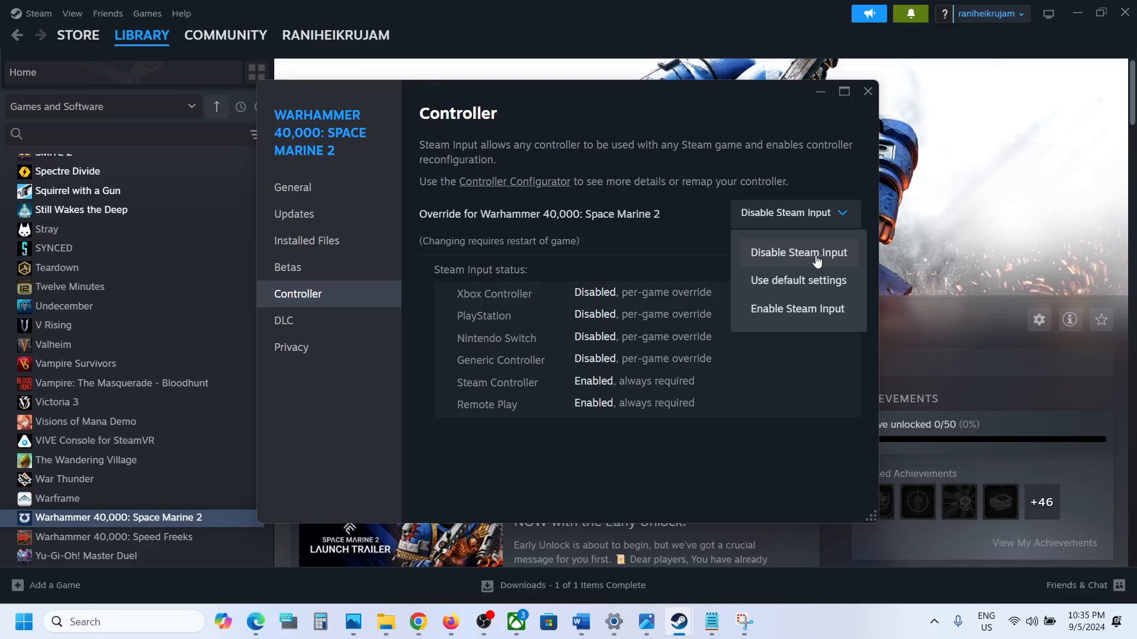
{"action": "mouse_move", "coordinate": [720, 274]}
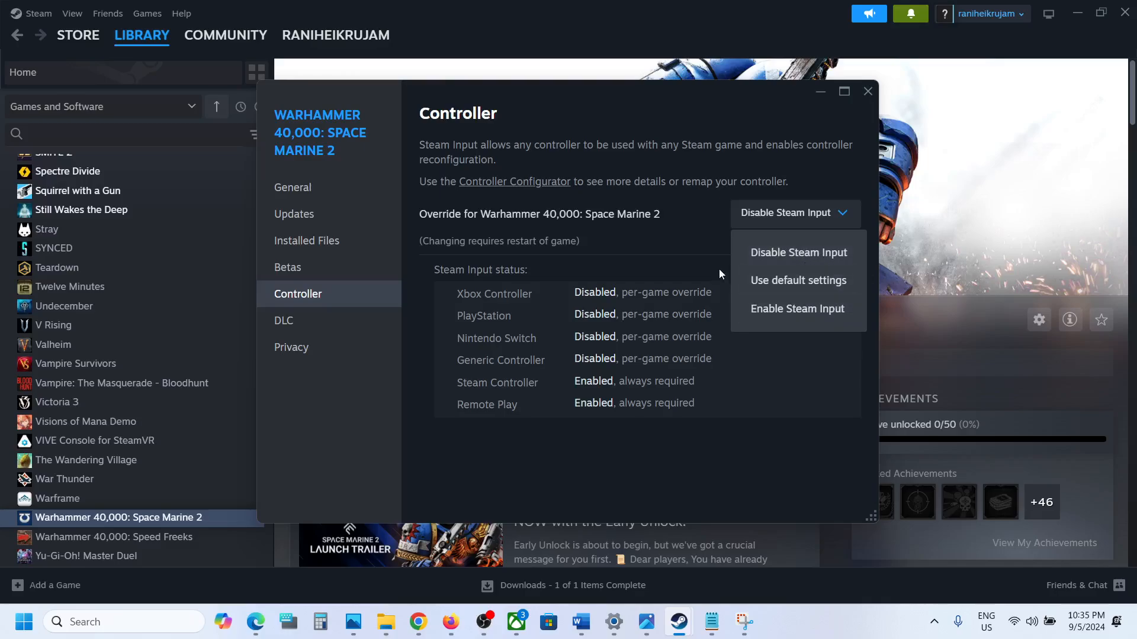
{"action": "left_click", "coordinate": [867, 92]}
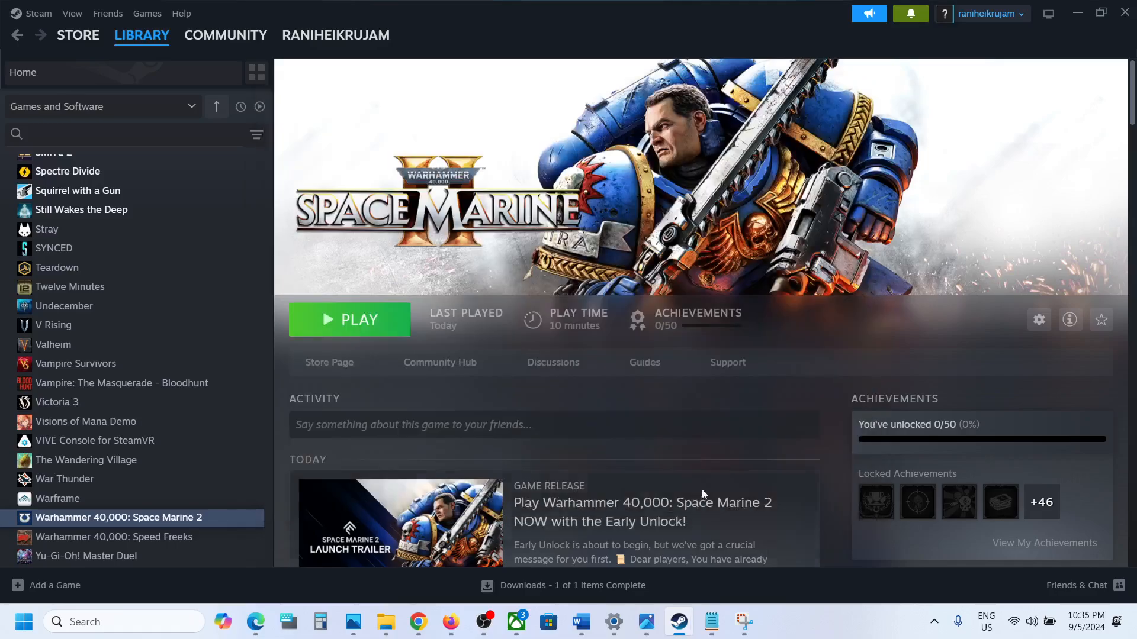
{"action": "left_click", "coordinate": [580, 622]}
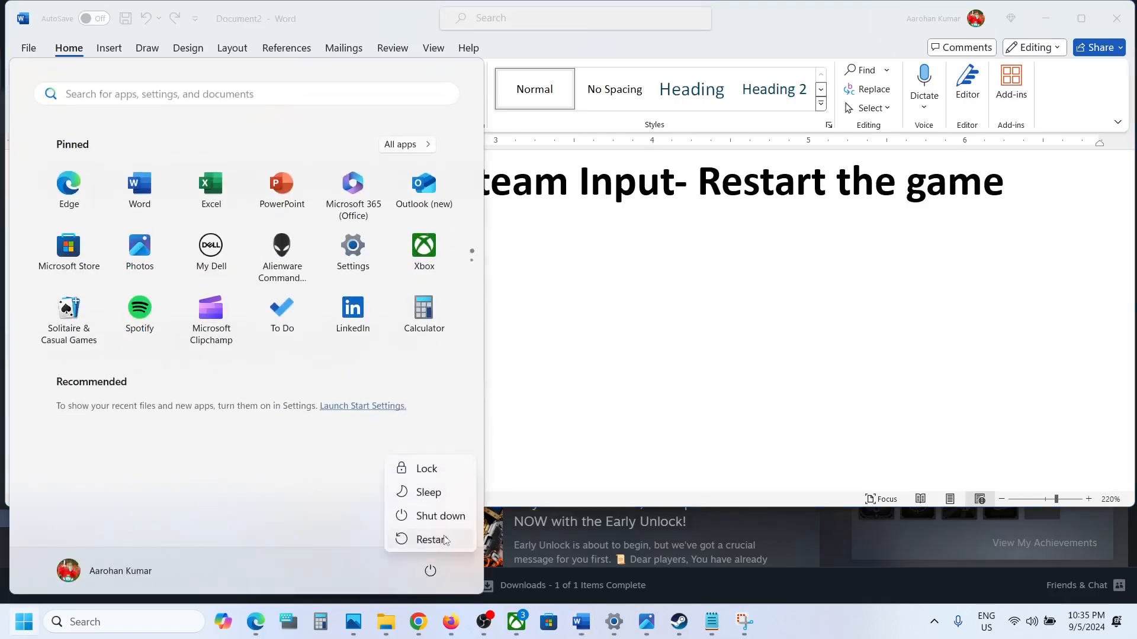
Step: Cancel the restart and highlight step 4 about unplugging extra USB devices and controllers
{"action": "left_click", "coordinate": [656, 305]}
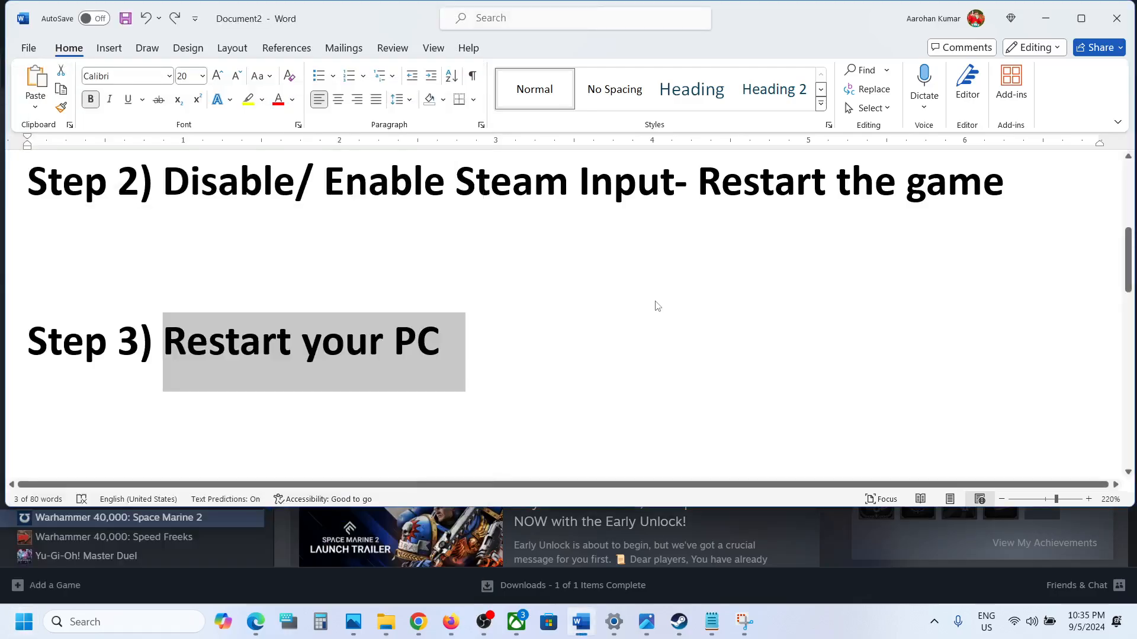
{"action": "scroll", "scroll_direction": "down", "scroll_amount": 3}
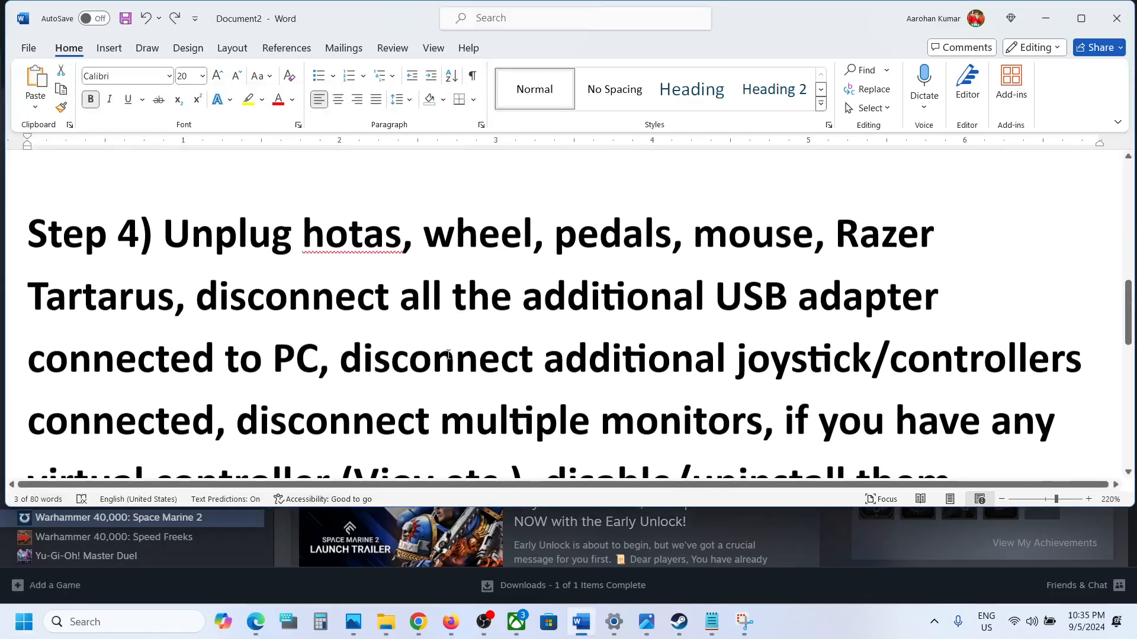
{"action": "left_click_drag", "start_coordinate": [162, 233], "coordinate": [503, 233]}
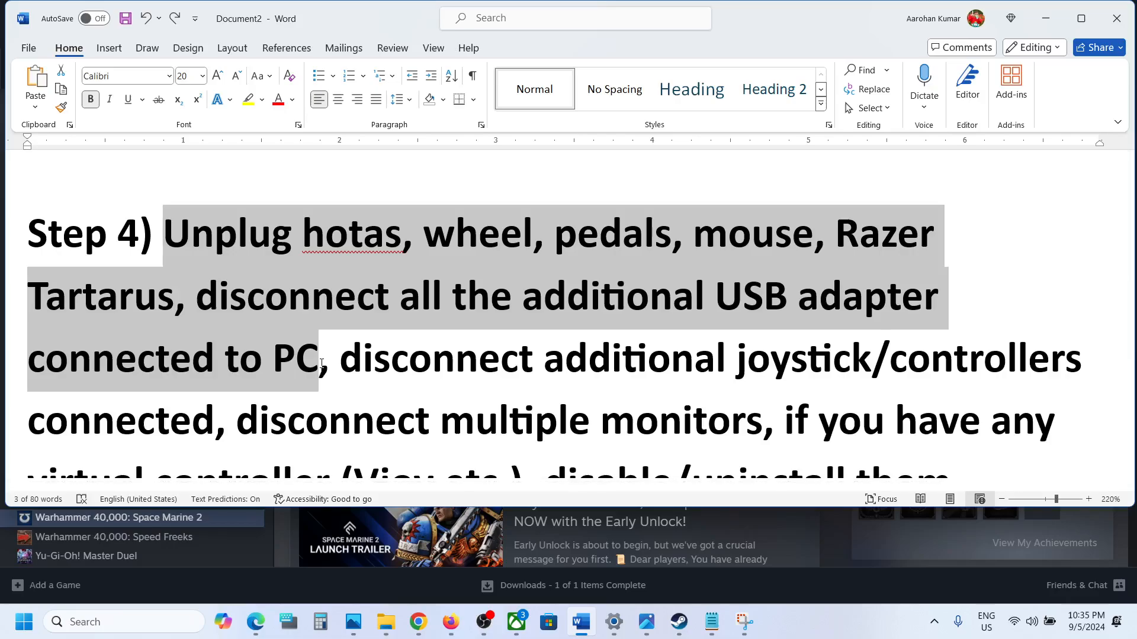
{"action": "double_click", "coordinate": [373, 358]}
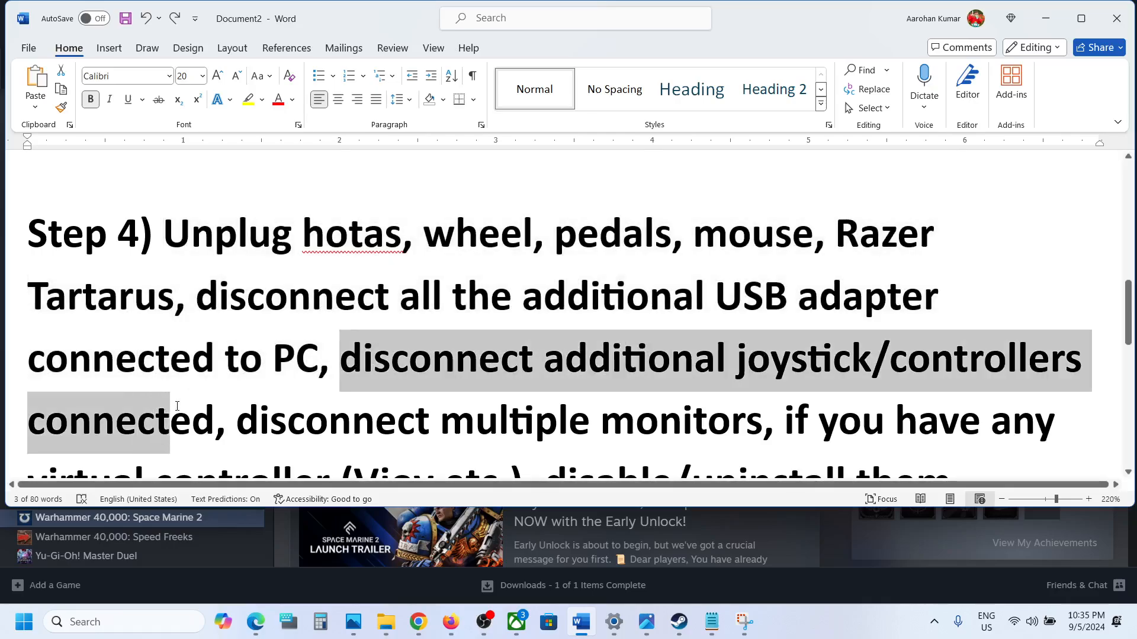
{"action": "scroll", "scroll_direction": "up", "scroll_amount": 3}
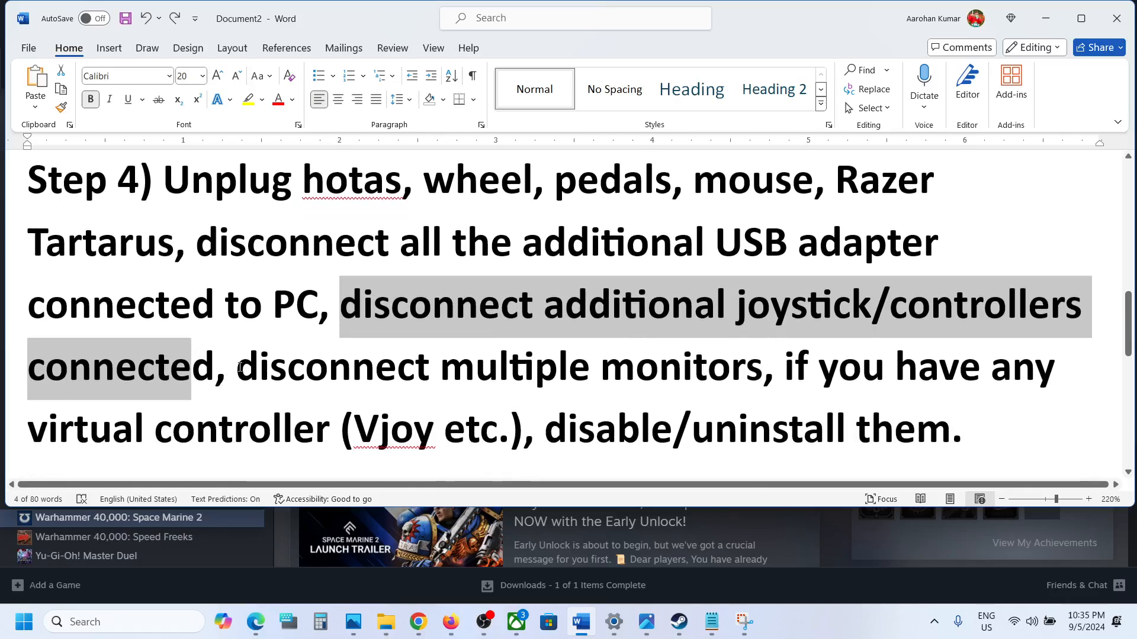
{"action": "mouse_move", "coordinate": [211, 362]}
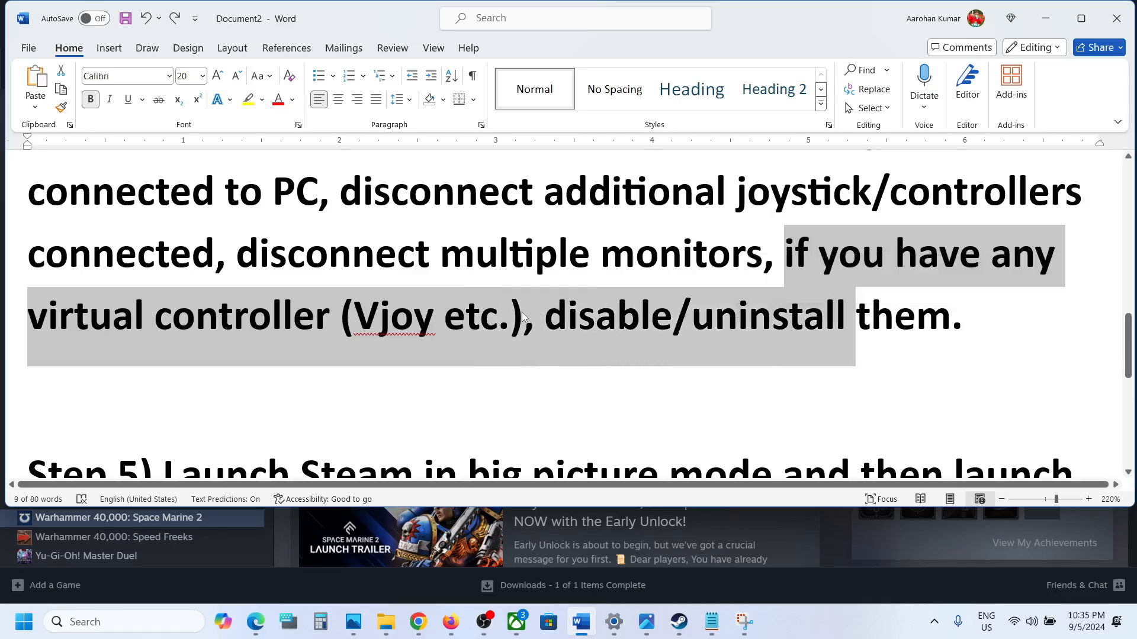
{"action": "scroll", "scroll_direction": "down", "scroll_amount": 3}
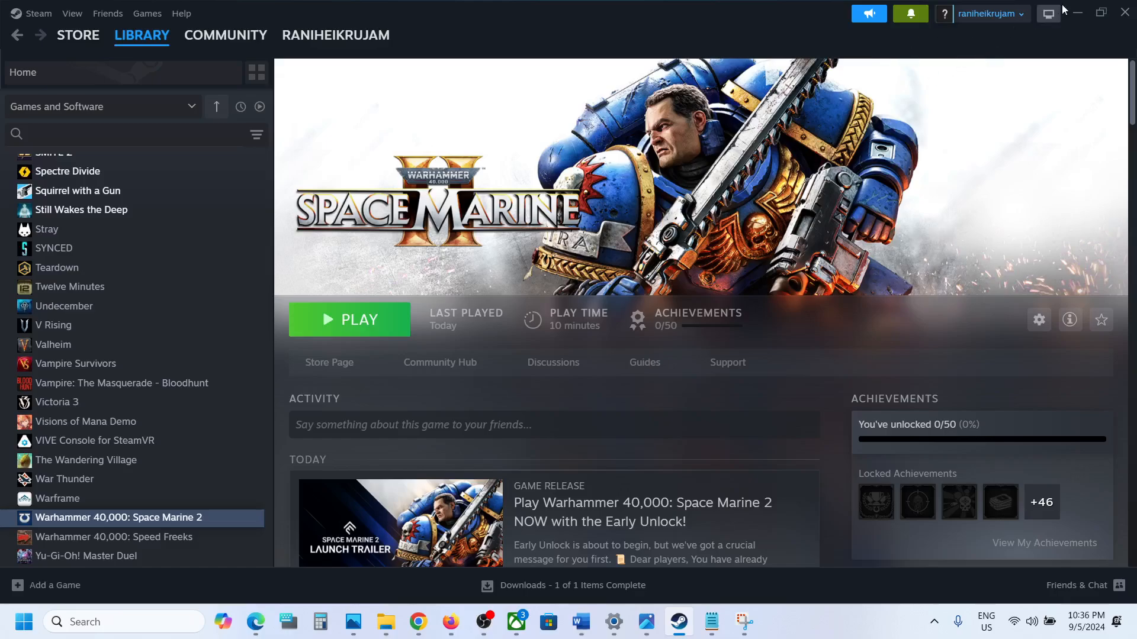
{"action": "mouse_move", "coordinate": [1048, 14]}
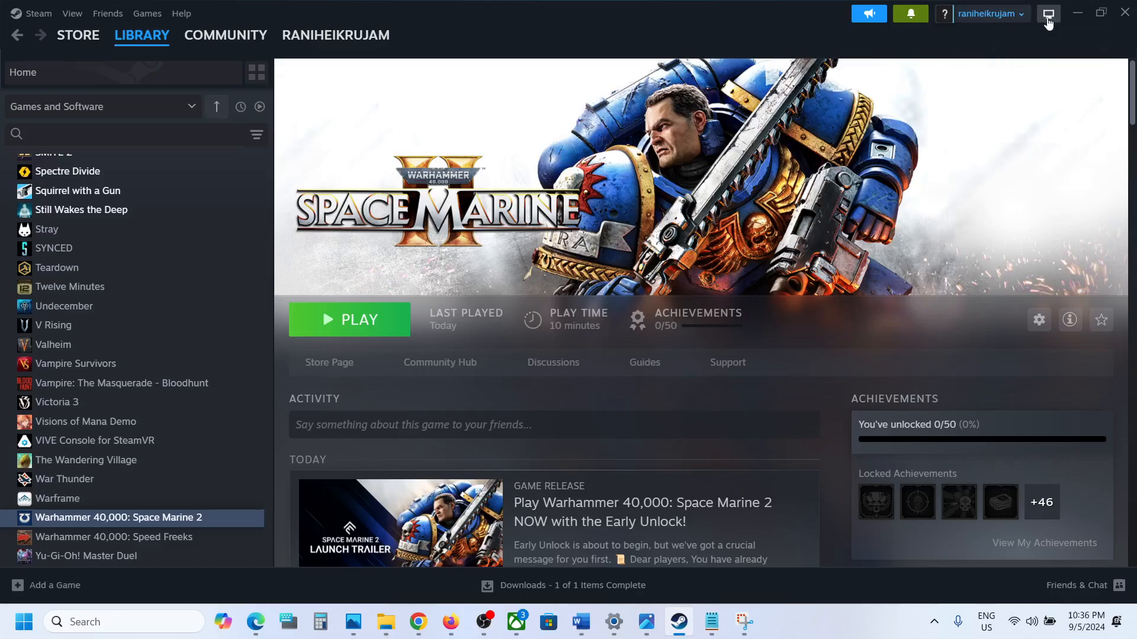
{"action": "mouse_move", "coordinate": [1048, 13]}
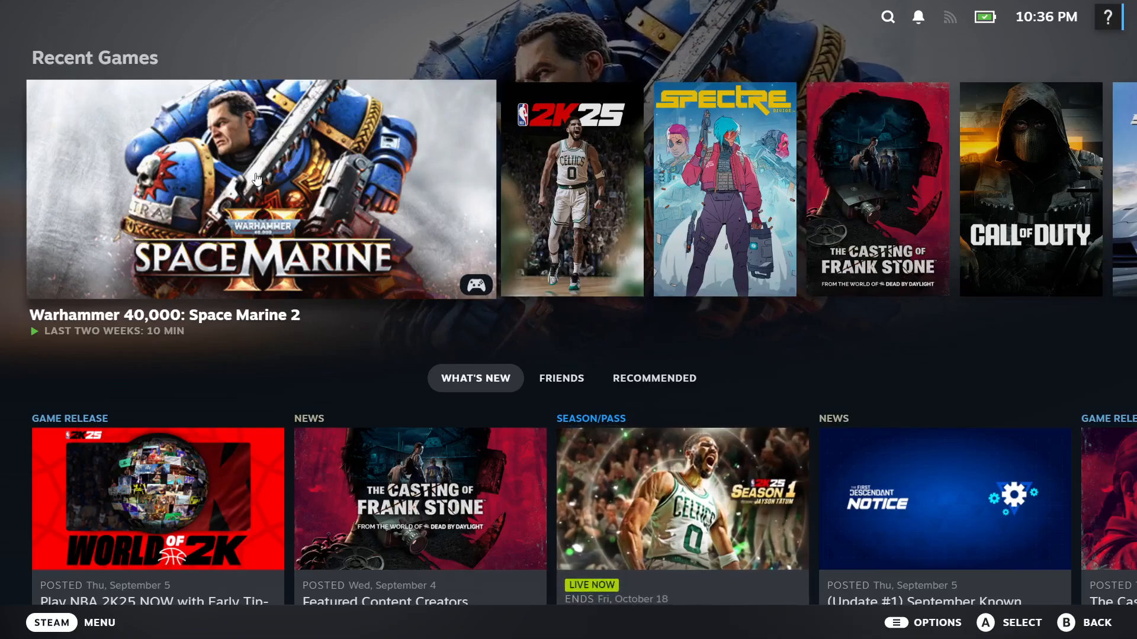
Step: Exit Big Picture mode back to the Windows desktop
{"action": "left_click", "coordinate": [261, 189]}
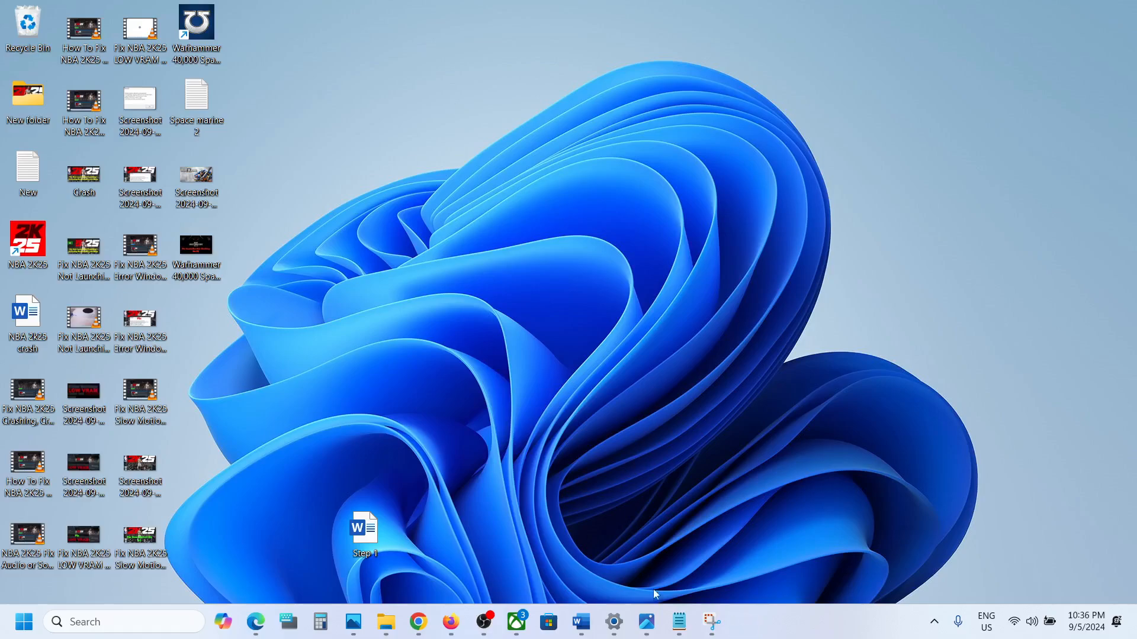
Step: Read steps 5–7 on reWASD/DS4Windows and wired controllers, then return to the Space Marine 2 page
{"action": "double_click", "coordinate": [366, 527]}
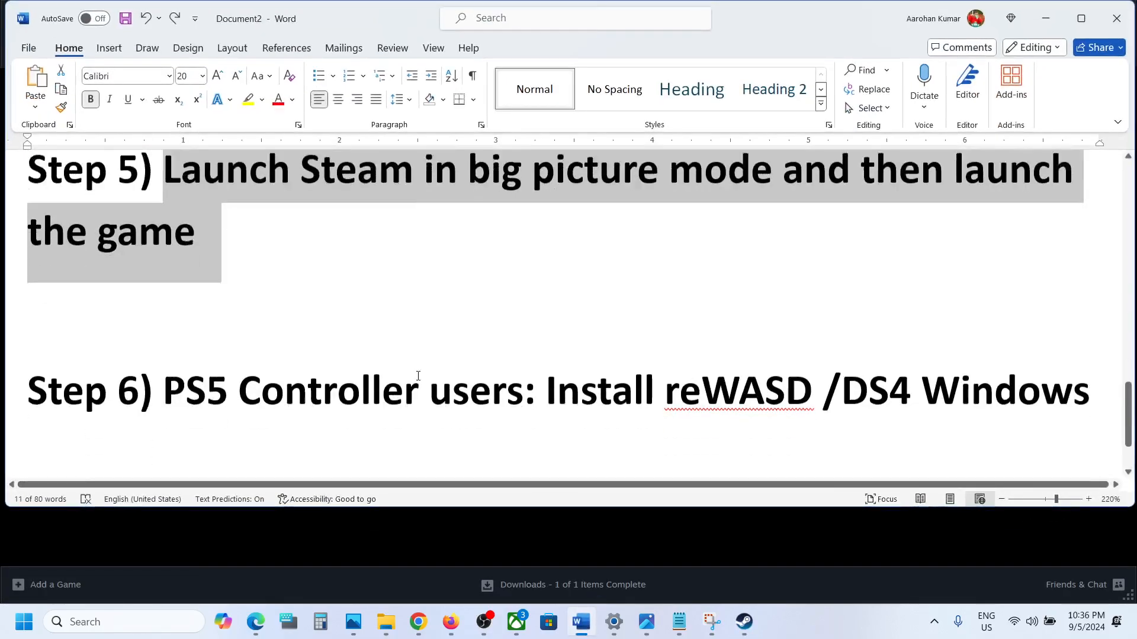
{"action": "scroll", "scroll_direction": "down", "scroll_amount": 3}
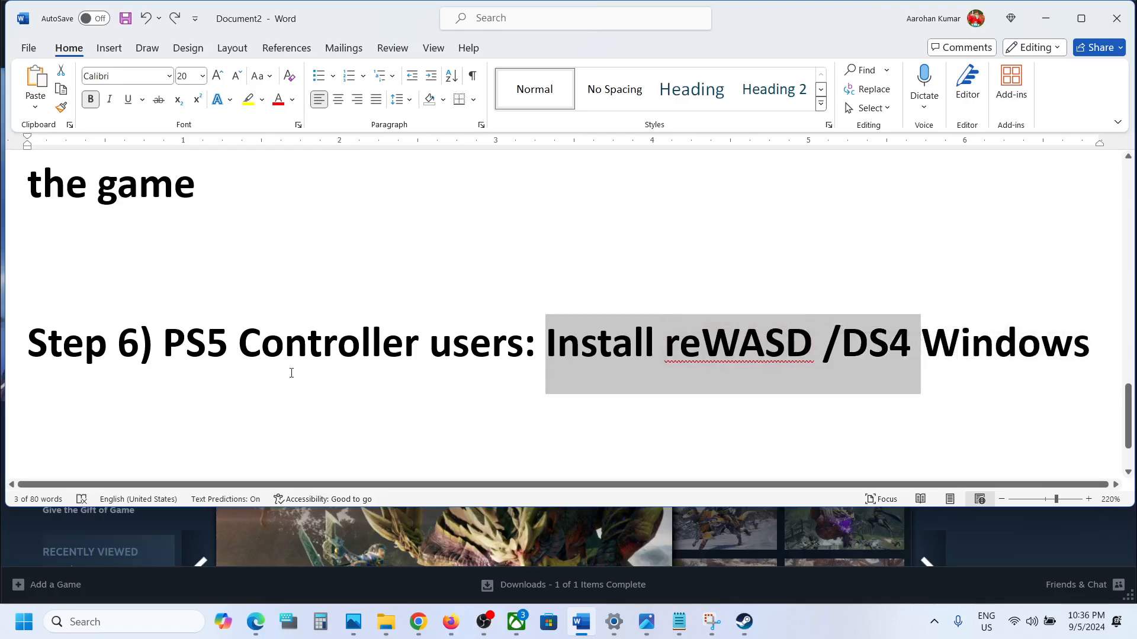
{"action": "scroll", "scroll_direction": "down", "scroll_amount": 3}
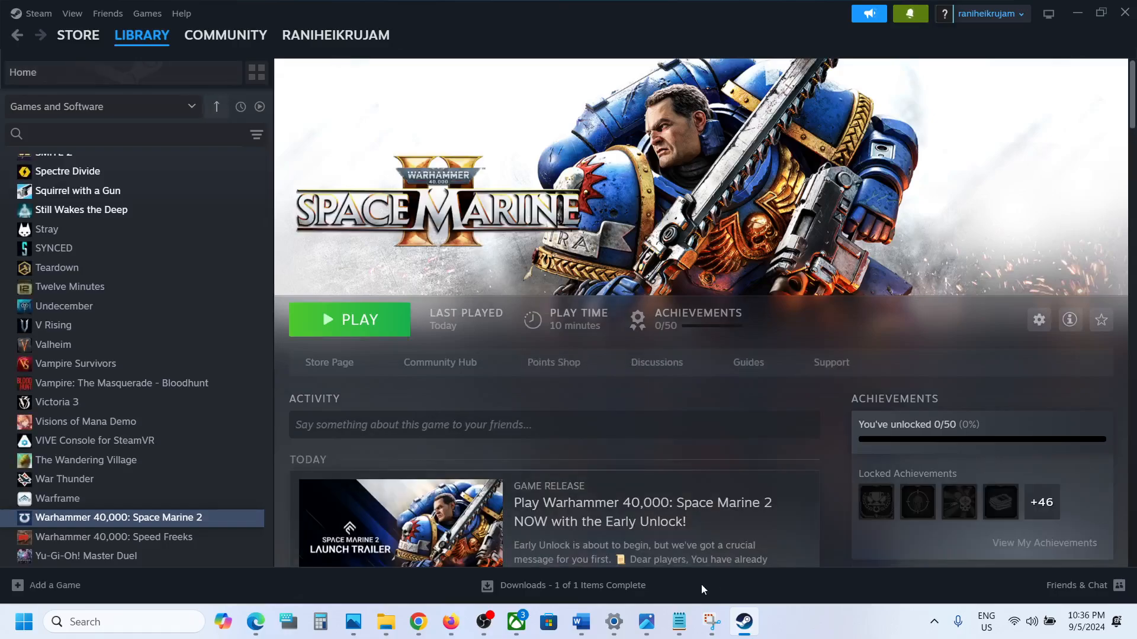
{"action": "left_click", "coordinate": [580, 622]}
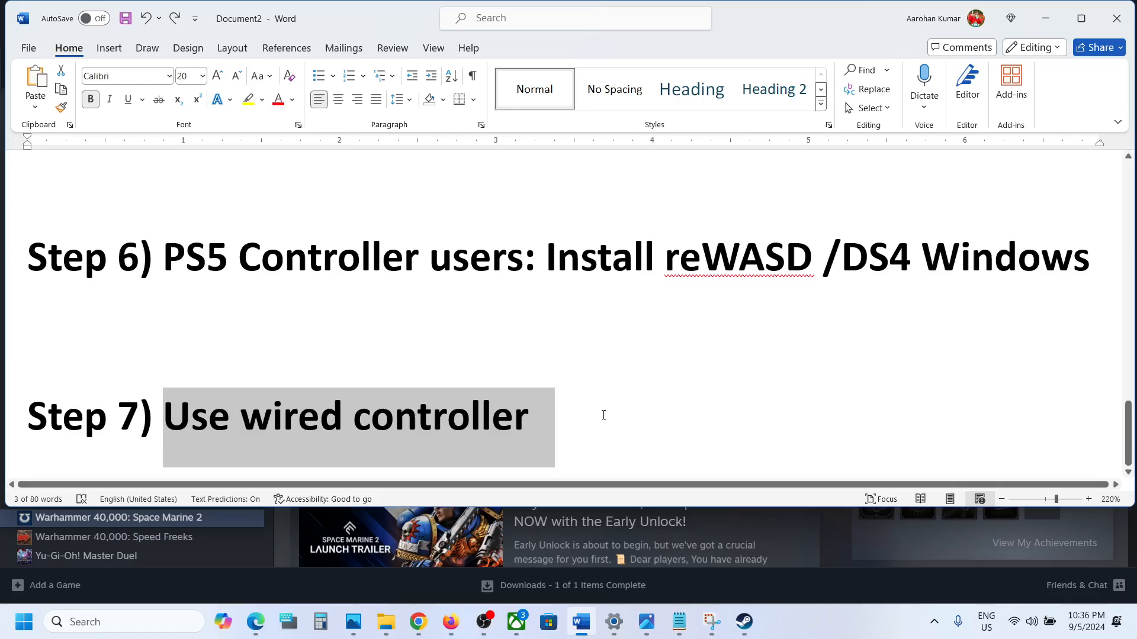
{"action": "left_click", "coordinate": [741, 622]}
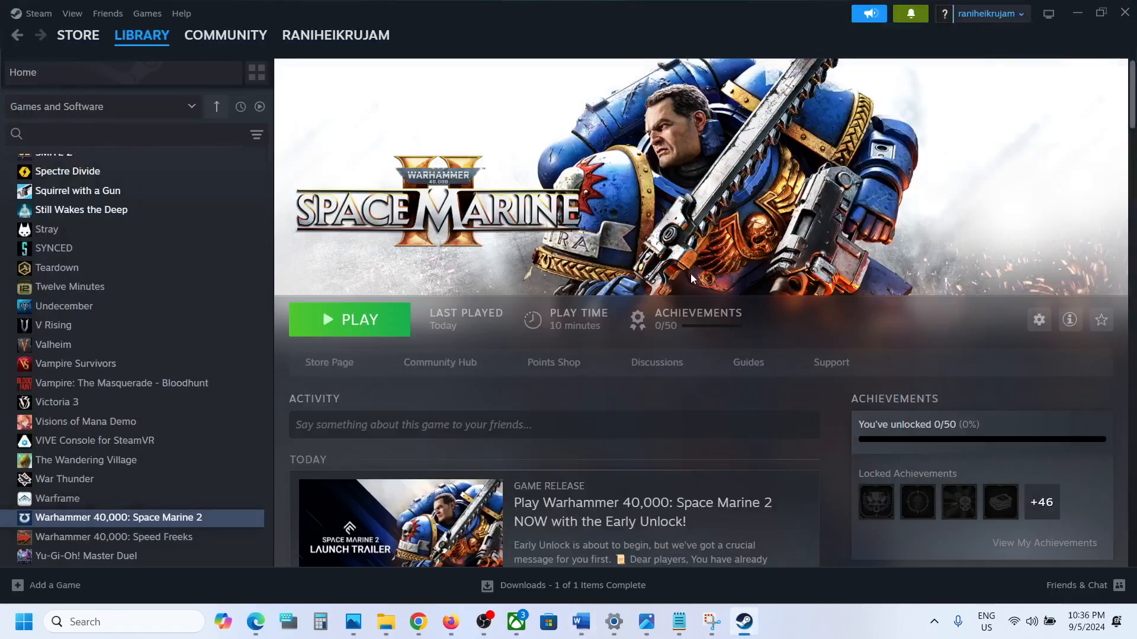
{"action": "mouse_move", "coordinate": [841, 627]}
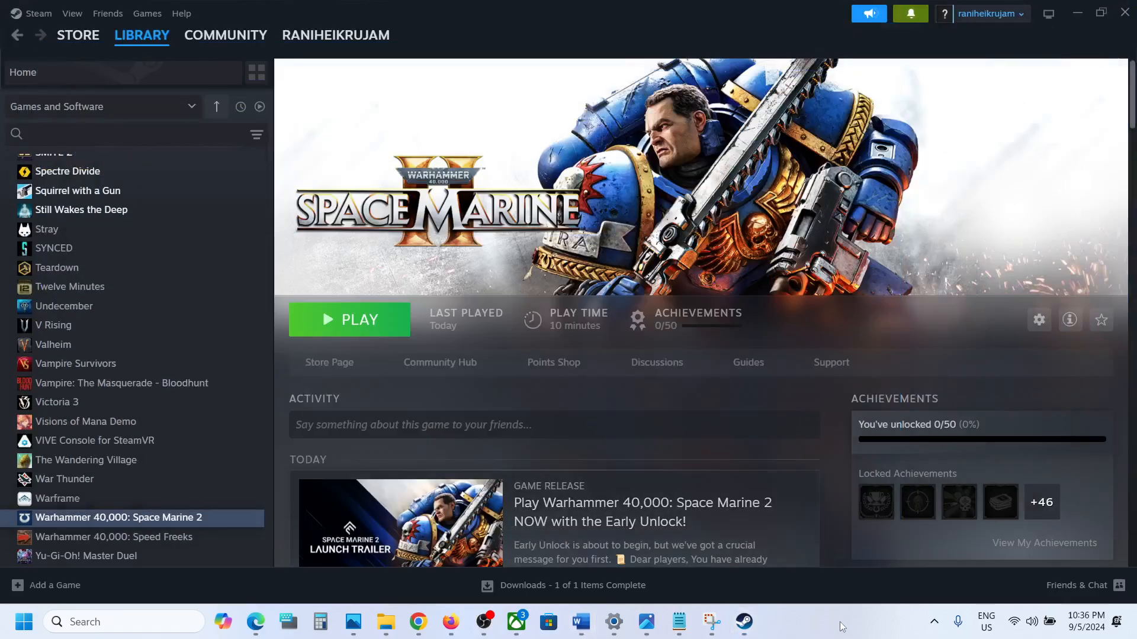